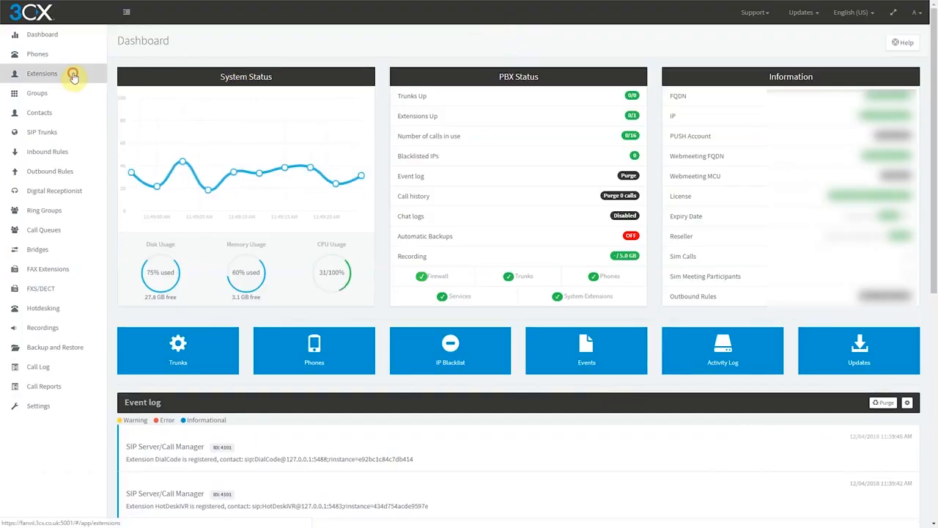
# Edit extension 30 (Fanvil X3) and show its Phone Provisioning settings
pyautogui.click(41, 73)
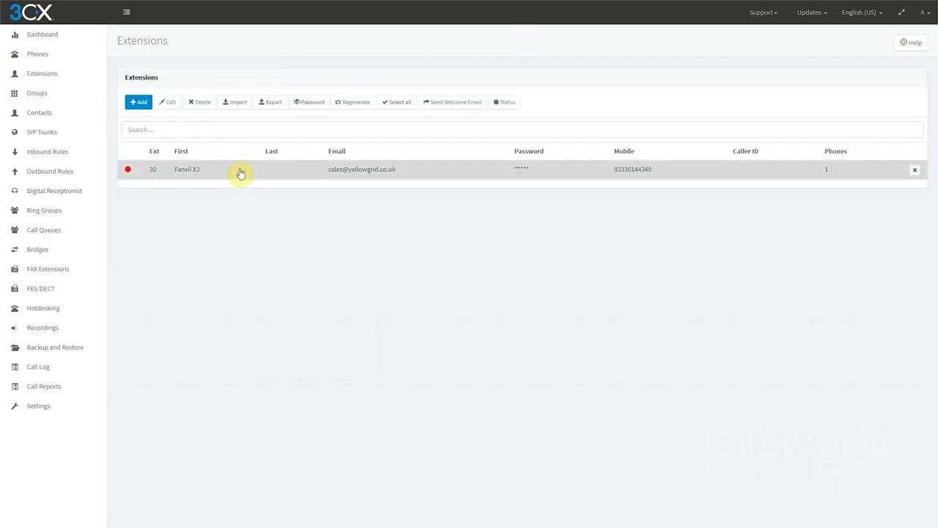
pyautogui.click(167, 102)
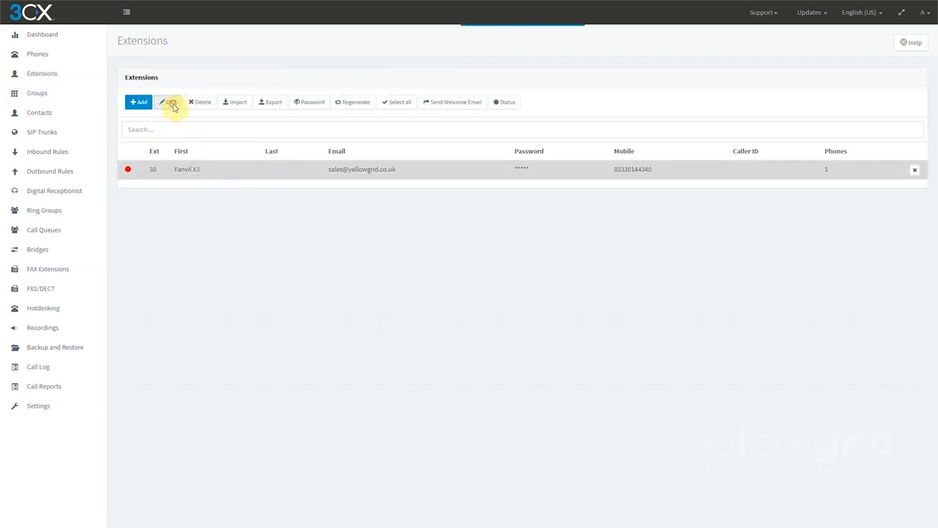
pyautogui.click(168, 102)
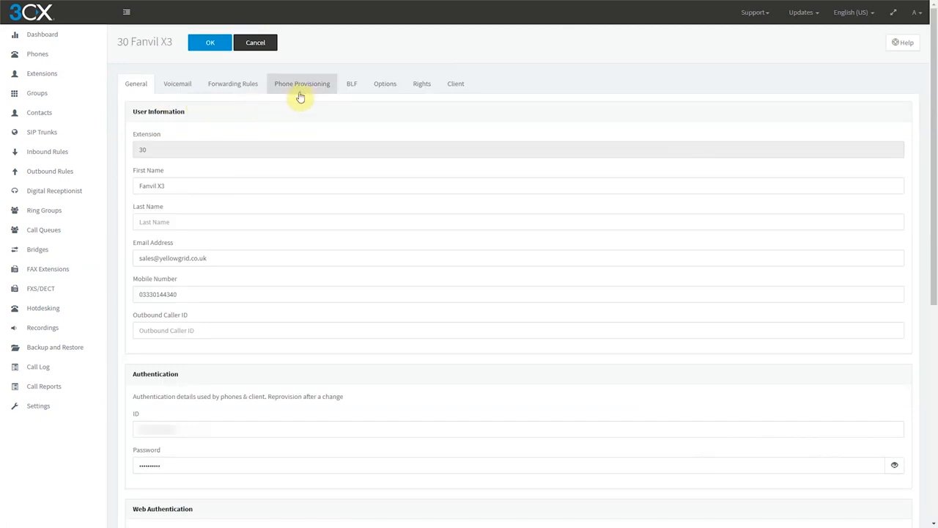
pyautogui.click(302, 82)
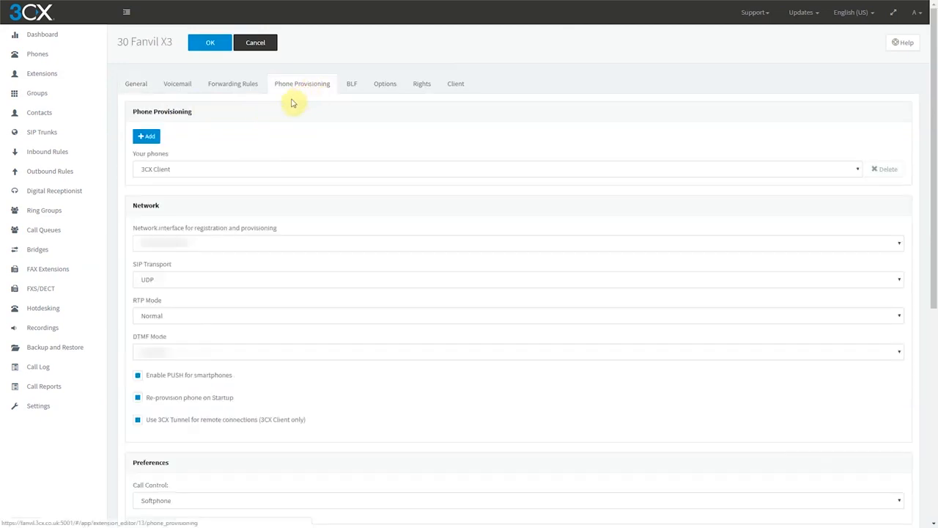
# Add a Fanvil X3S phone with its MAC address to extension 30
pyautogui.click(146, 134)
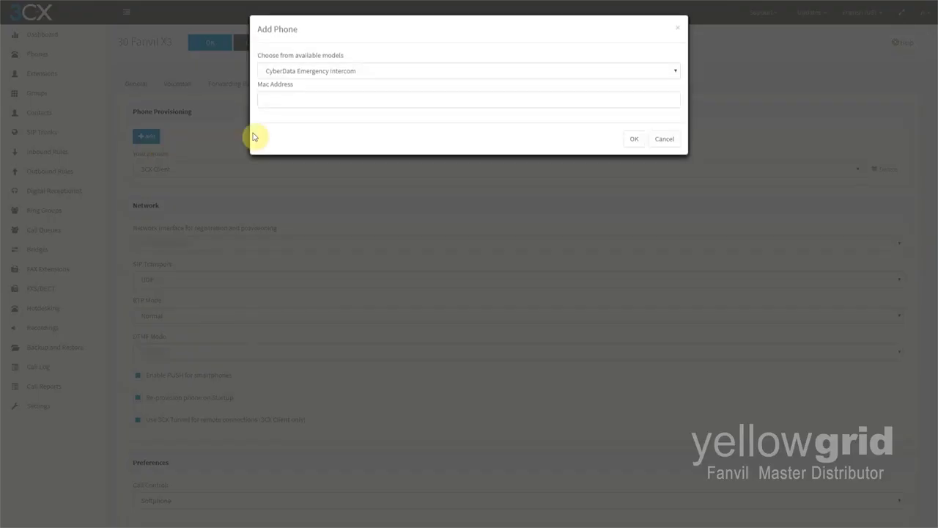
pyautogui.click(468, 70)
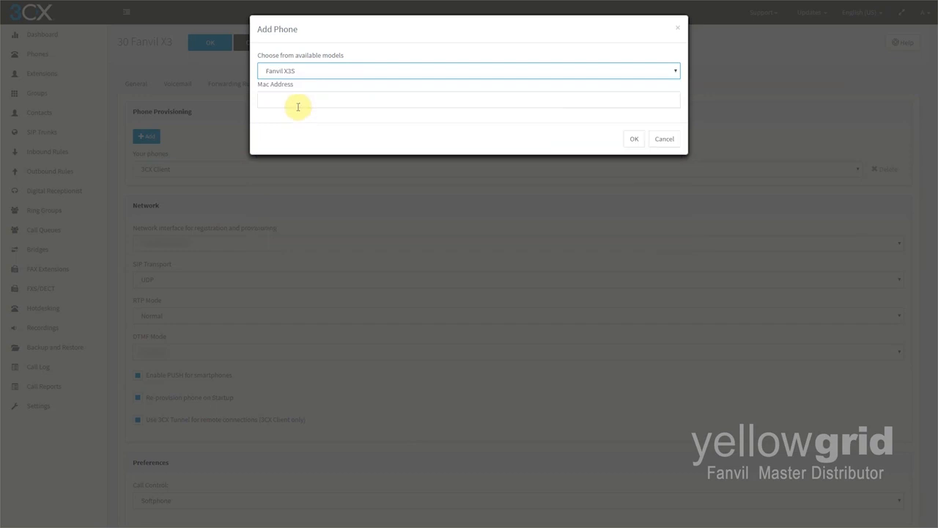
pyautogui.click(469, 100)
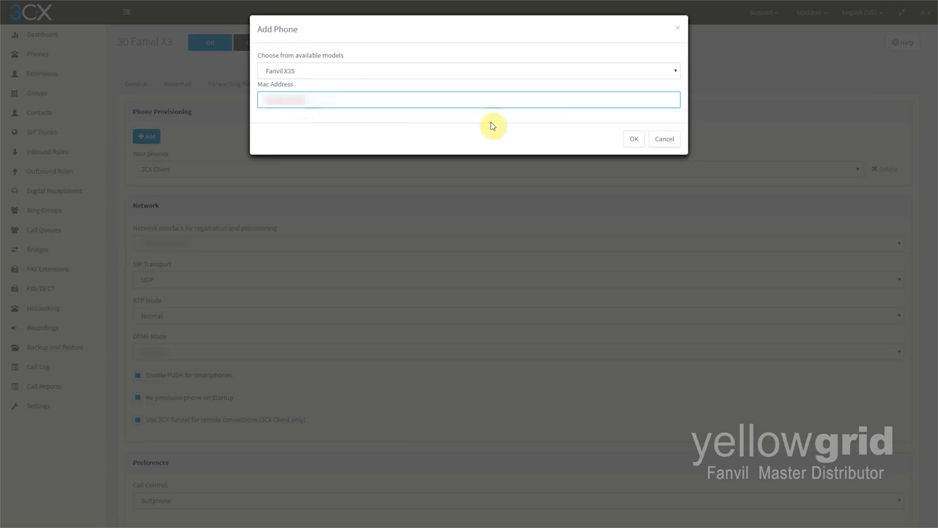
pyautogui.click(633, 138)
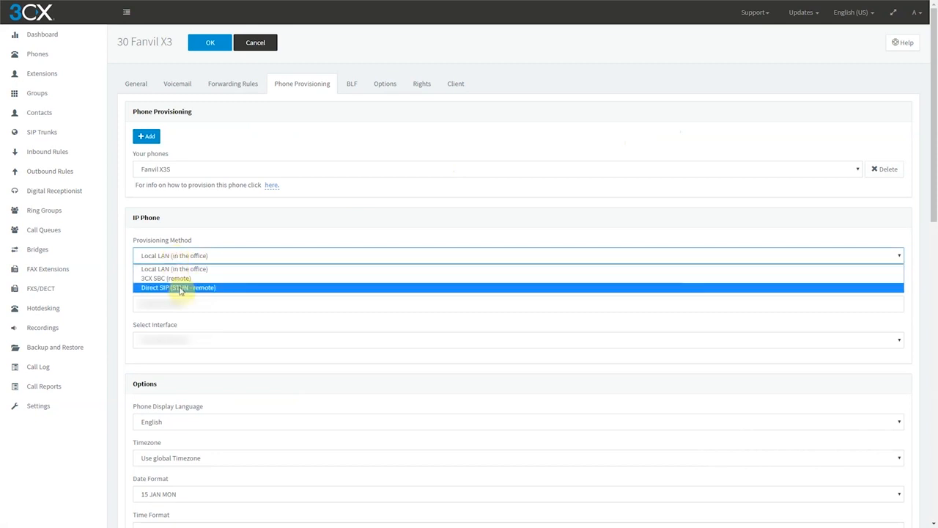
# Set the Fanvil X3S provisioning method to Direct SIP (STUN - remote) and review the port settings
pyautogui.click(179, 286)
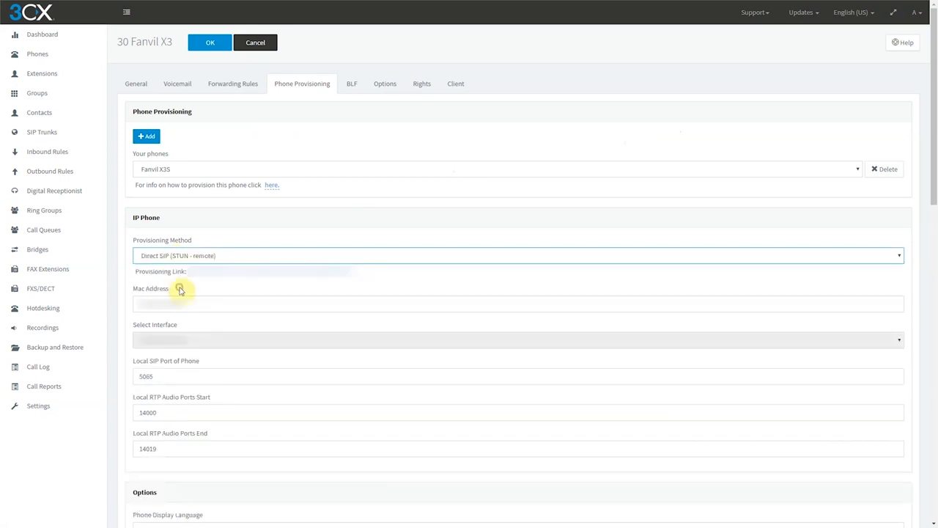
pyautogui.scroll(-3)
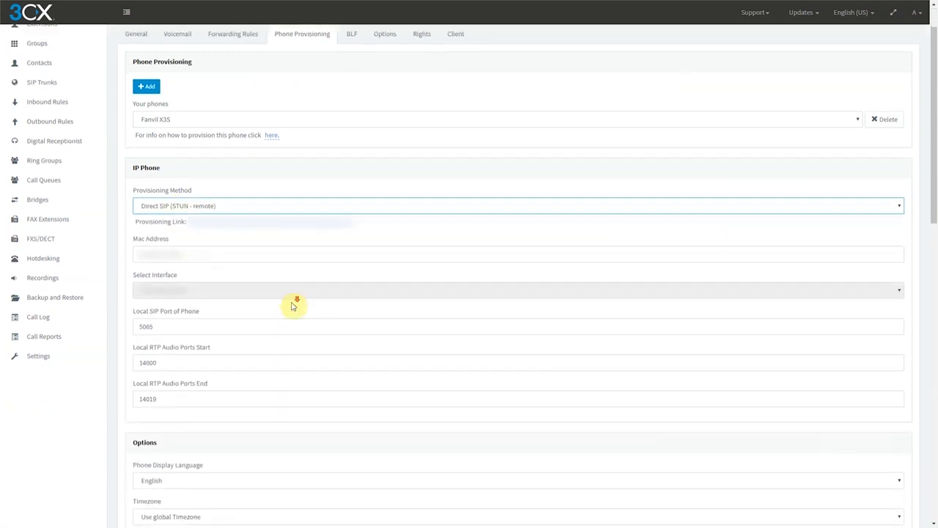
pyautogui.scroll(-3)
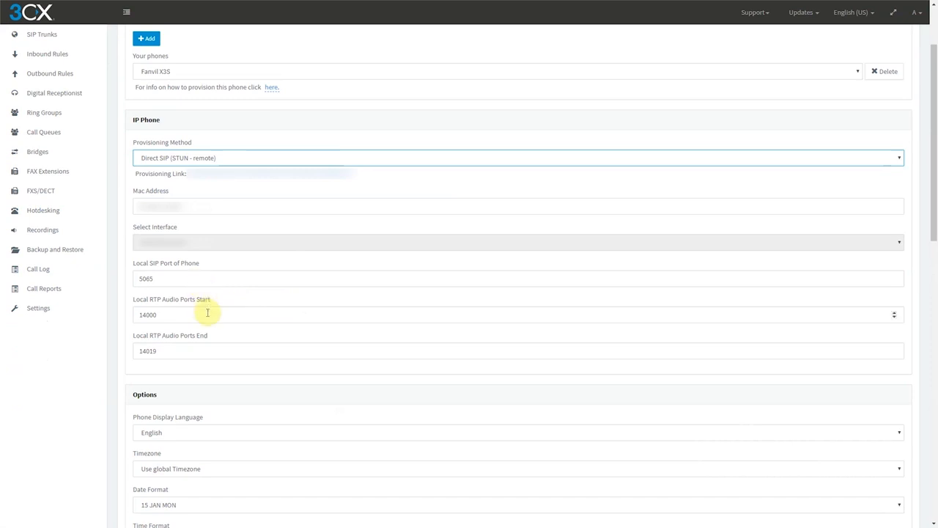
pyautogui.moveTo(208, 351)
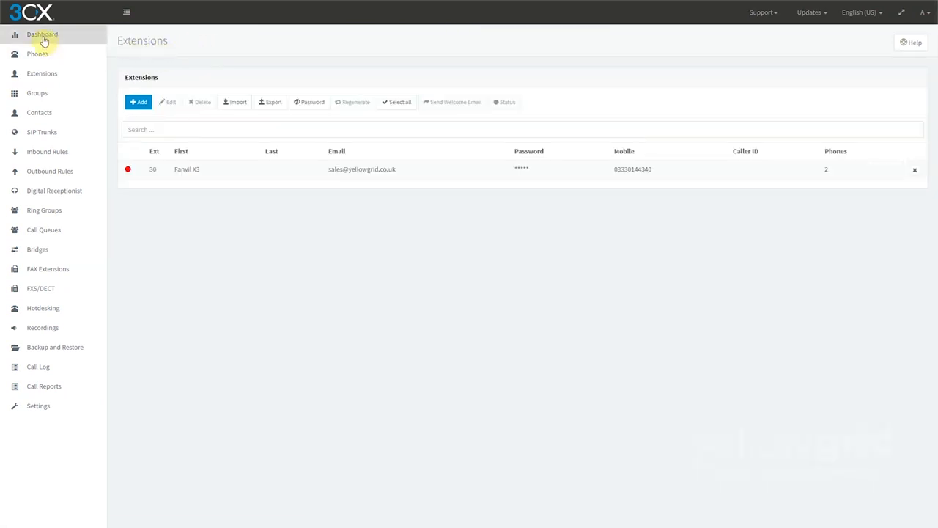
pyautogui.click(41, 35)
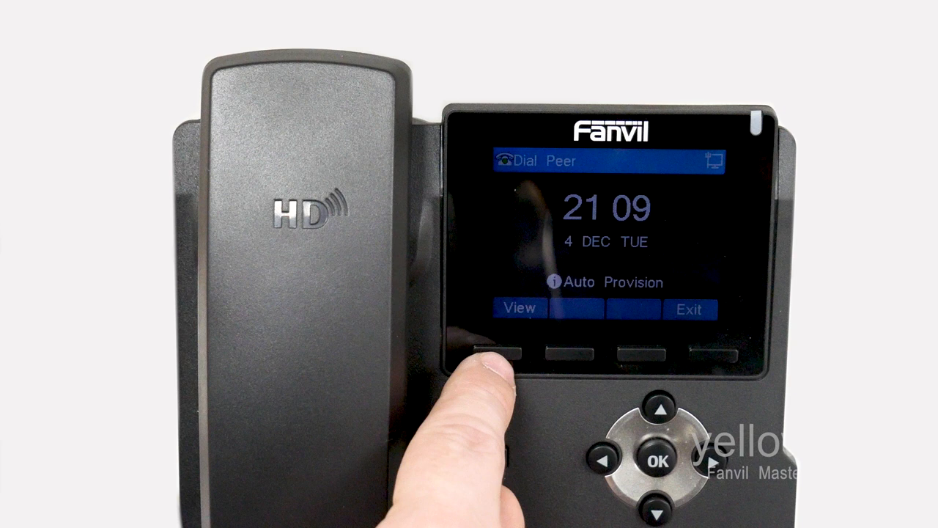
# View the phone's Auto Provision prompt, enter 30 as User and move to the Passwd field
pyautogui.click(518, 356)
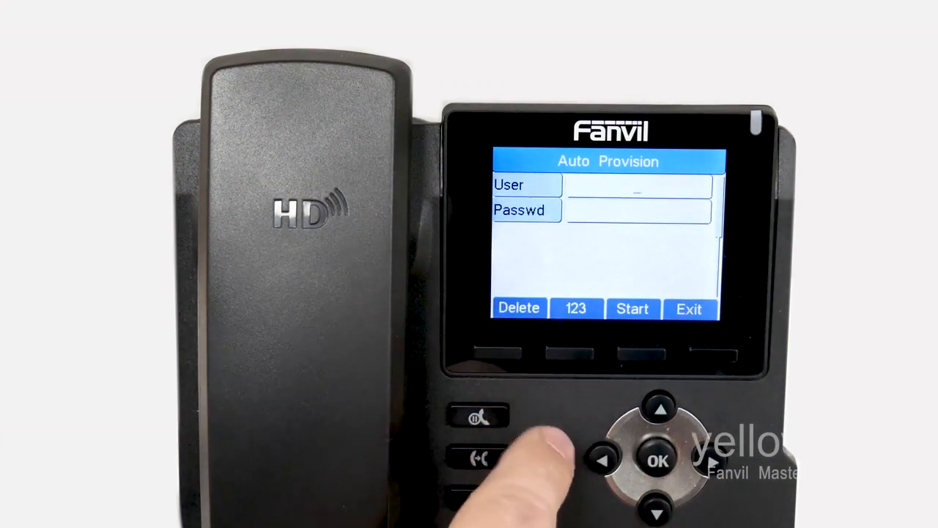
pyautogui.write('30')
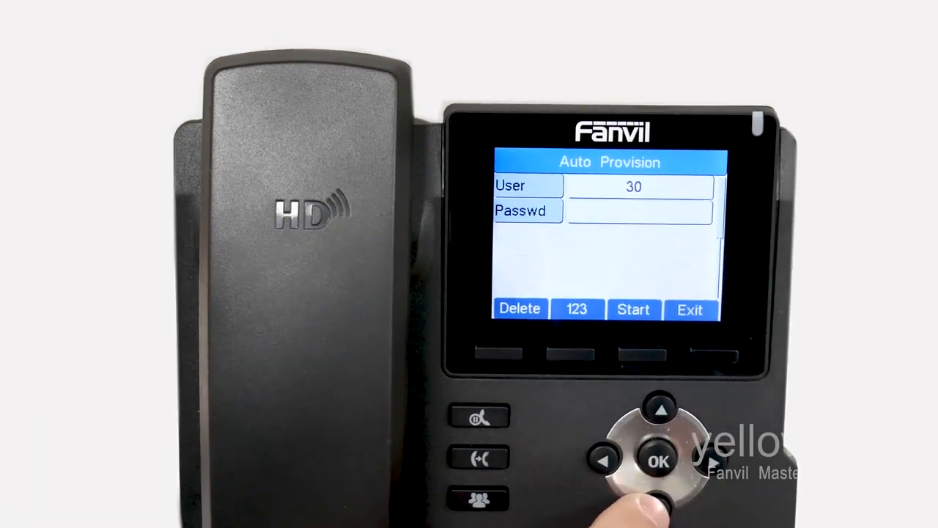
pyautogui.click(577, 353)
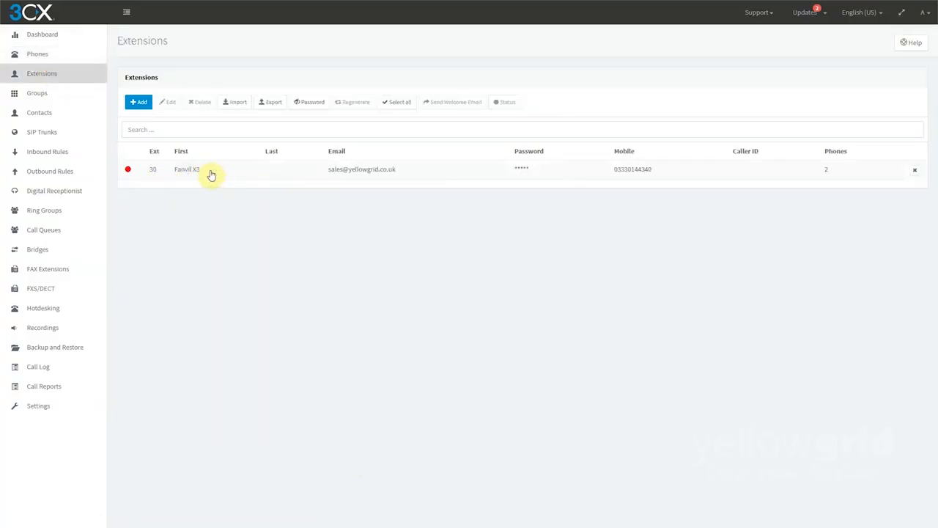
# Edit extension 30 and show its General user and authentication details
pyautogui.click(212, 169)
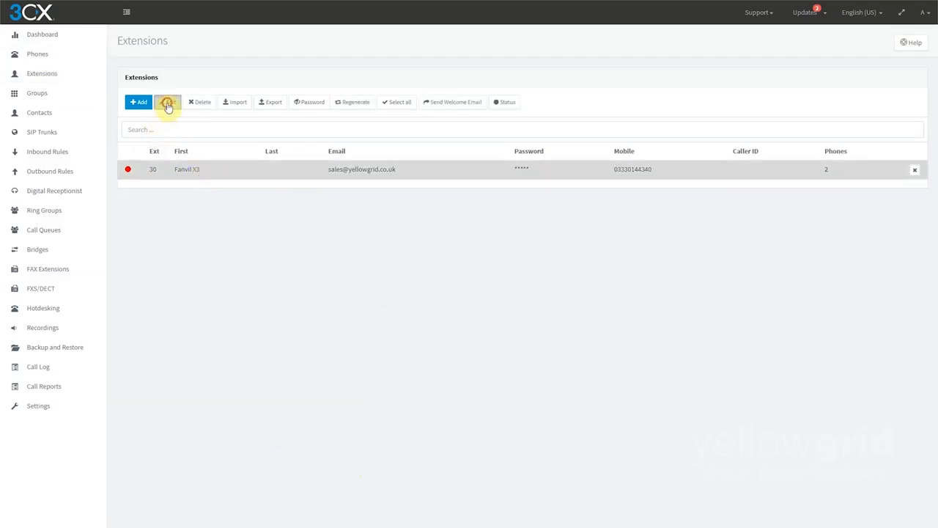
pyautogui.click(168, 102)
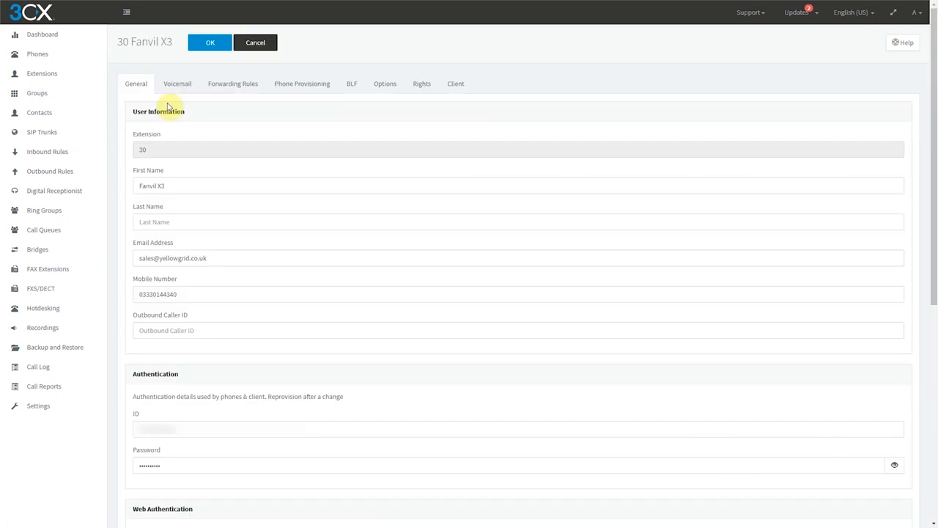
pyautogui.click(176, 82)
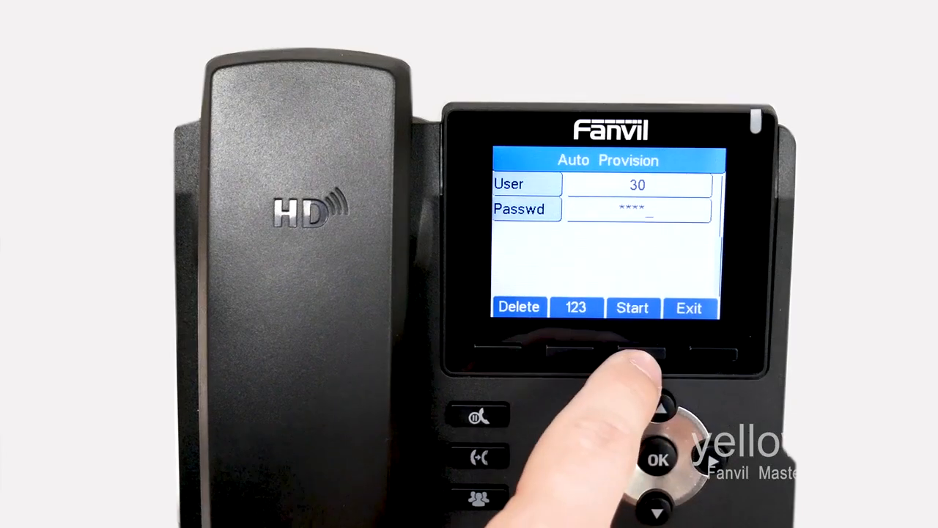
# Start auto provisioning on the phone with user 30 and its password
pyautogui.click(689, 308)
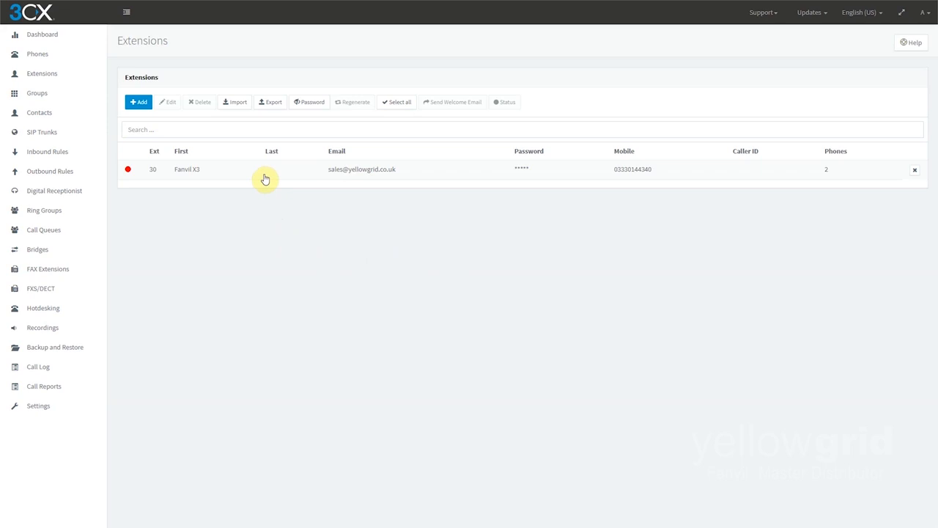
# Edit extension 30 again and show the Fanvil X3S on Direct SIP (STUN - remote)
pyautogui.click(265, 168)
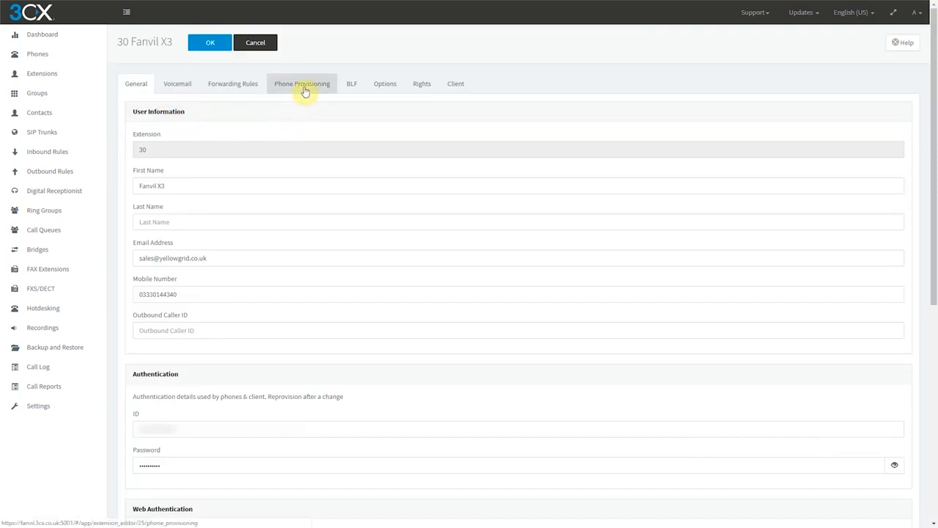
pyautogui.click(302, 82)
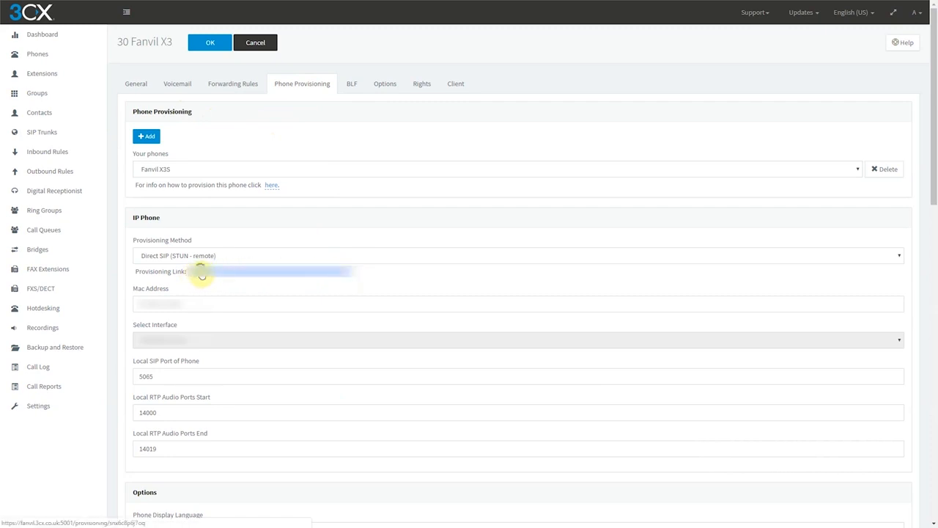
pyautogui.moveTo(237, 341)
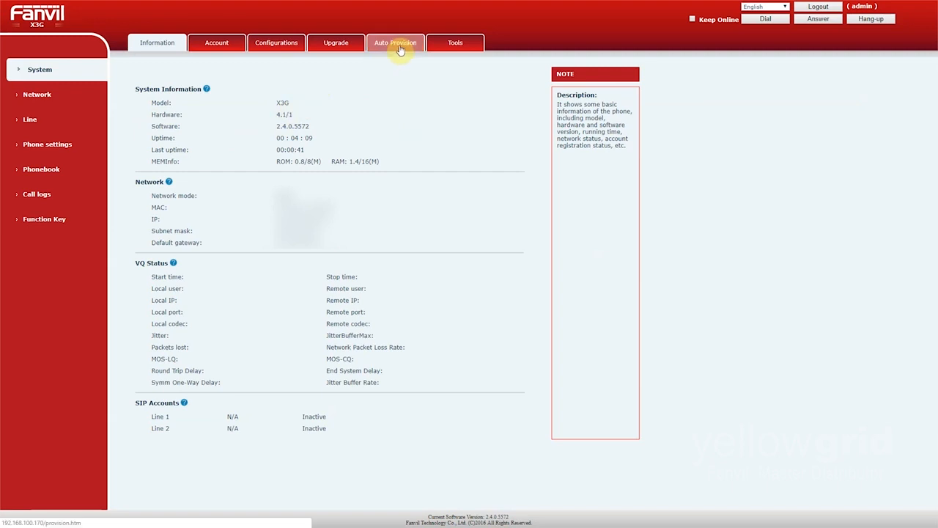
# Expand Static Provisioning Server under Auto Provision and clear the Server Address
pyautogui.click(396, 41)
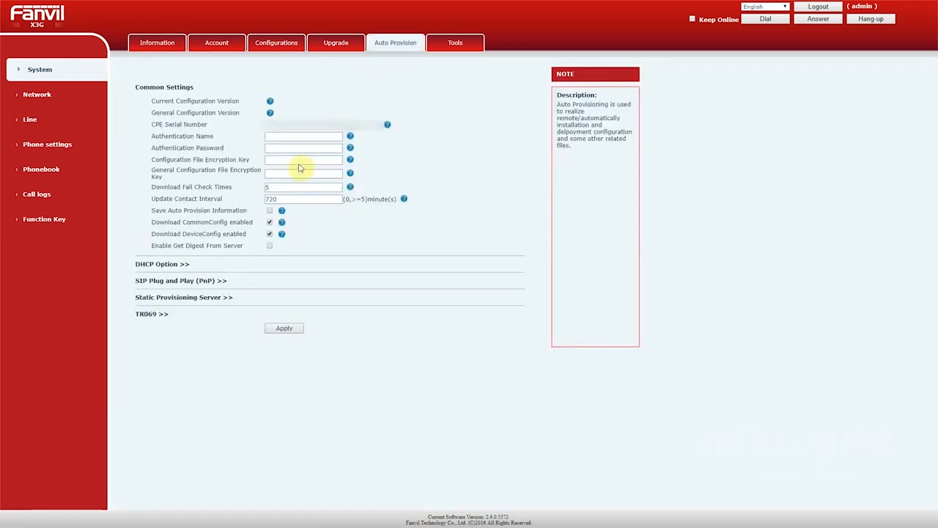
pyautogui.moveTo(220, 302)
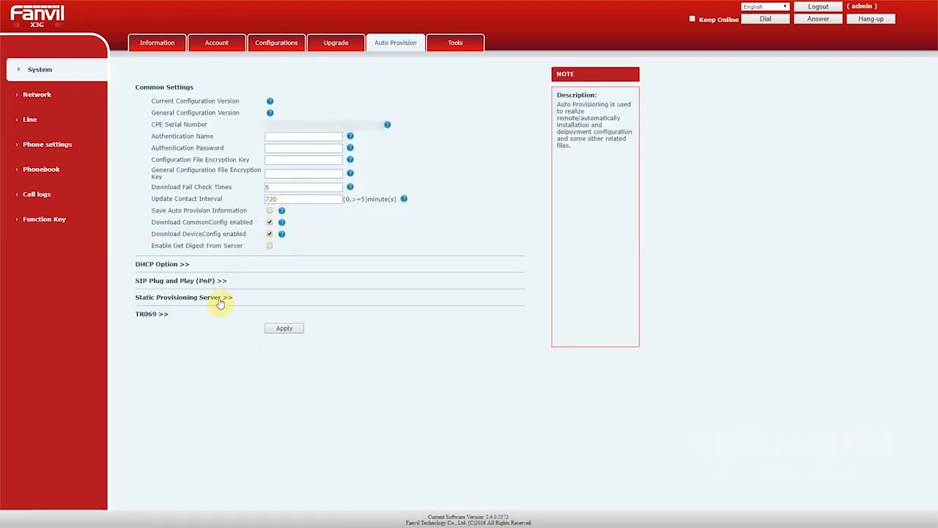
pyautogui.click(183, 296)
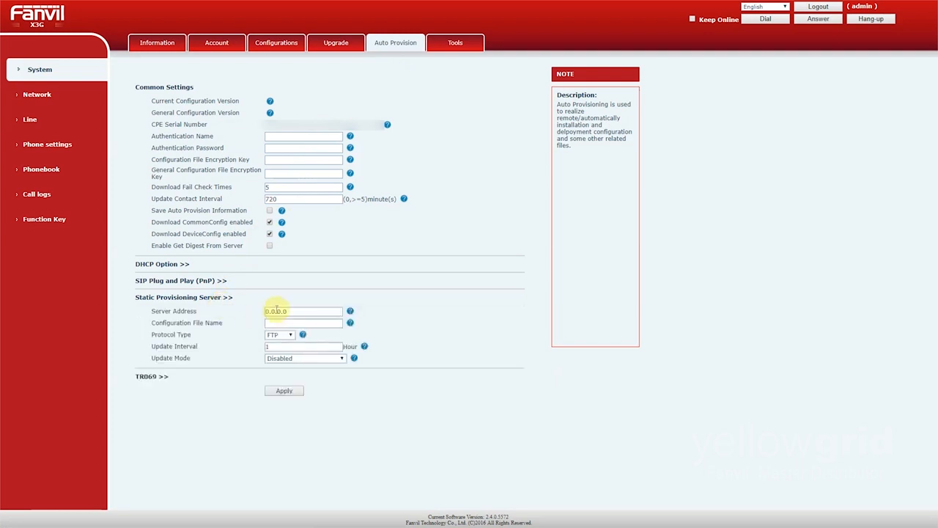
pyautogui.click(302, 310)
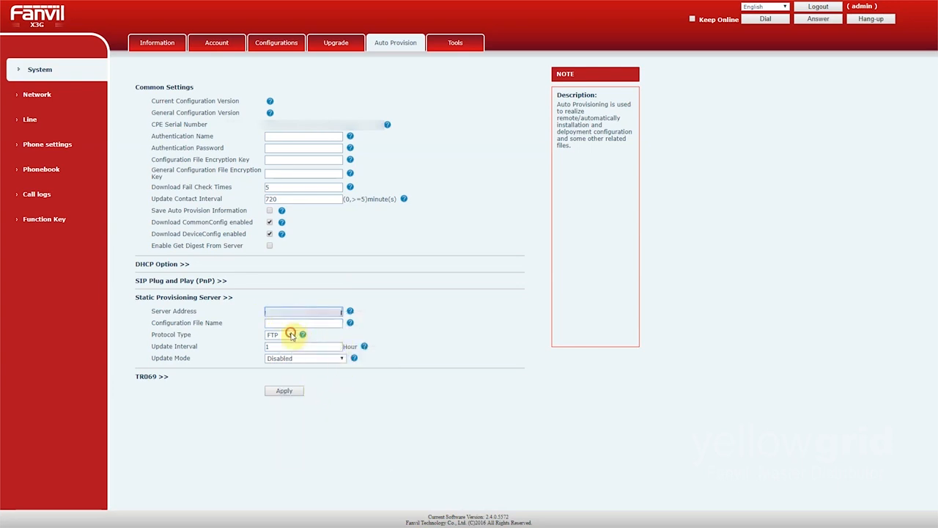
# Set Protocol Type to HTTPS and Update Mode to Update After Reboot, then apply
pyautogui.click(278, 334)
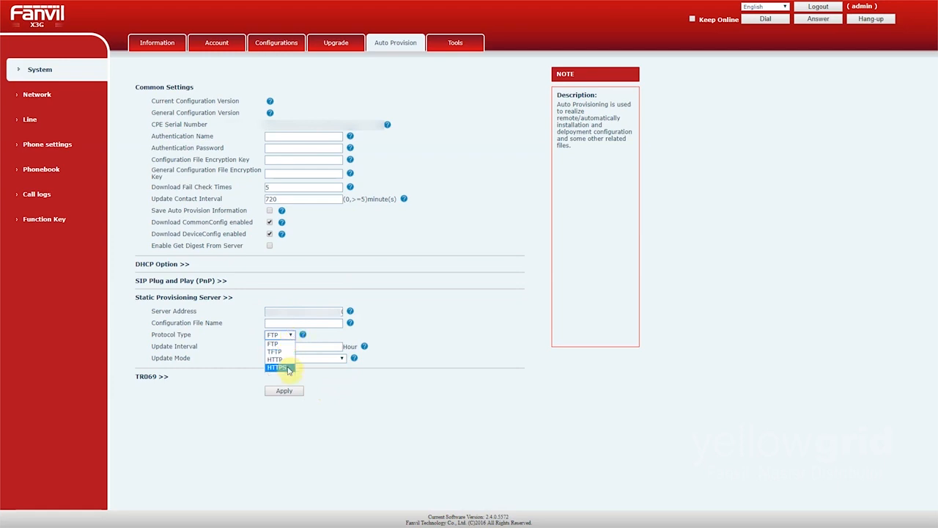
pyautogui.click(277, 366)
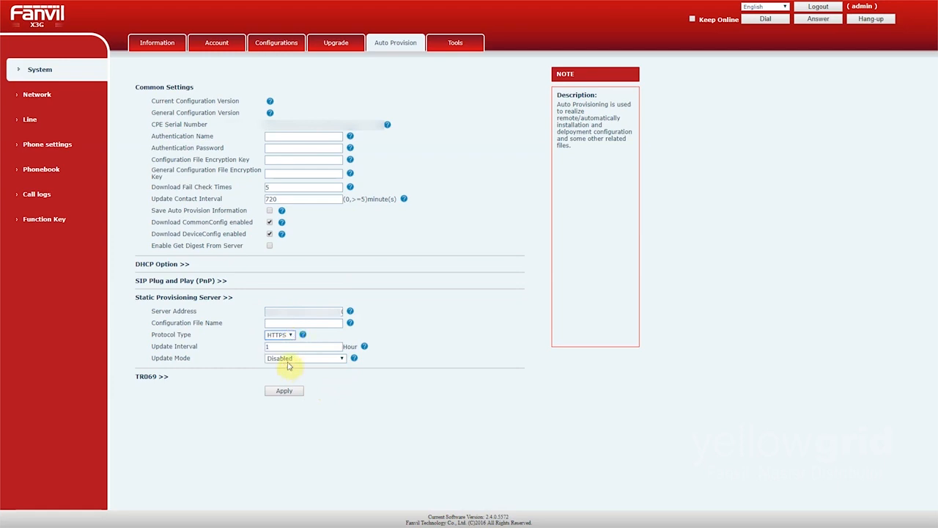
pyautogui.click(305, 357)
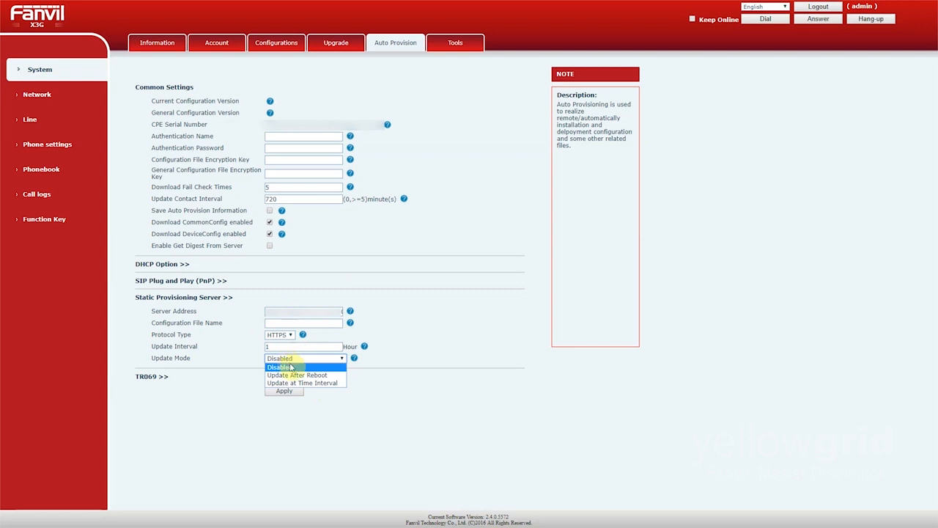
pyautogui.click(296, 375)
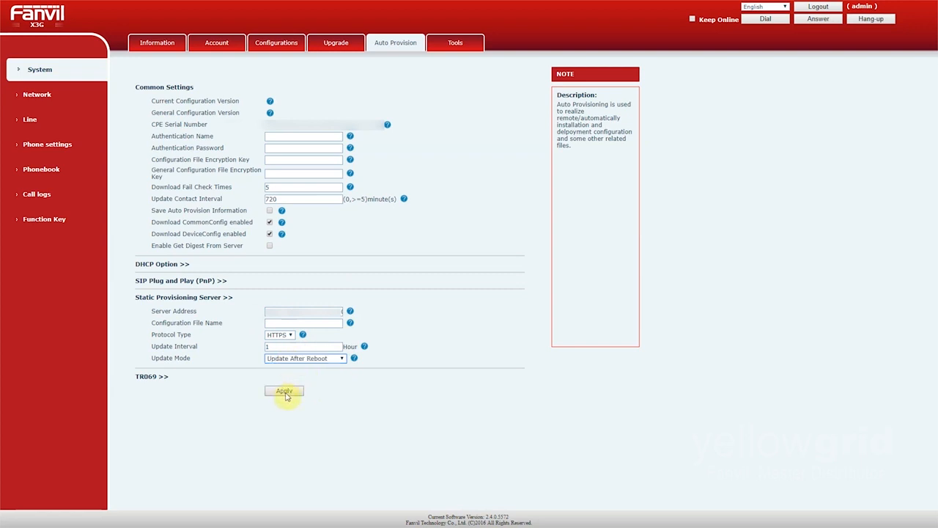
pyautogui.click(284, 391)
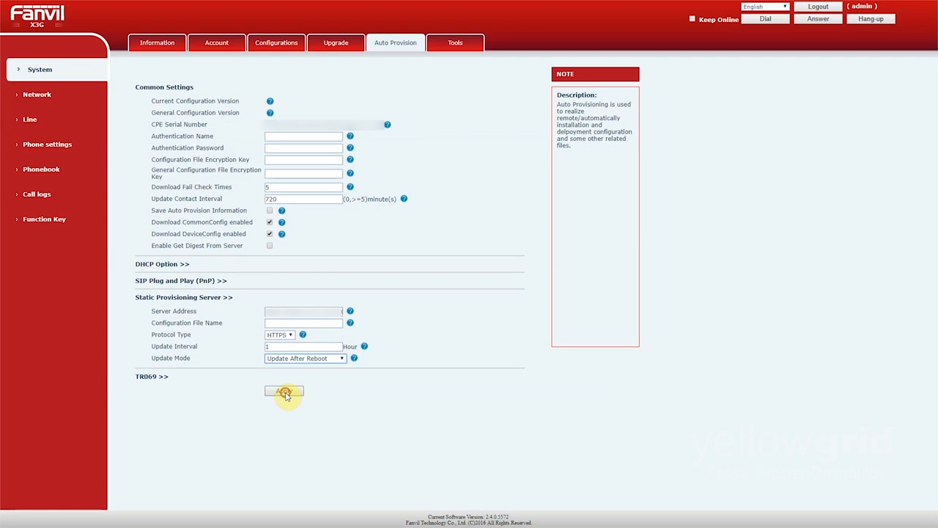